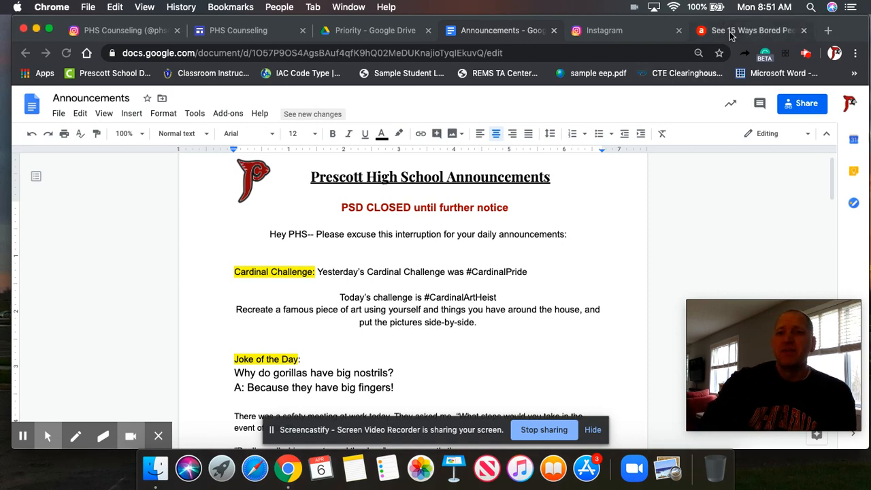
Browse down through the article of famous-artwork recreation examples.
{"action": "left_click", "coordinate": [748, 30]}
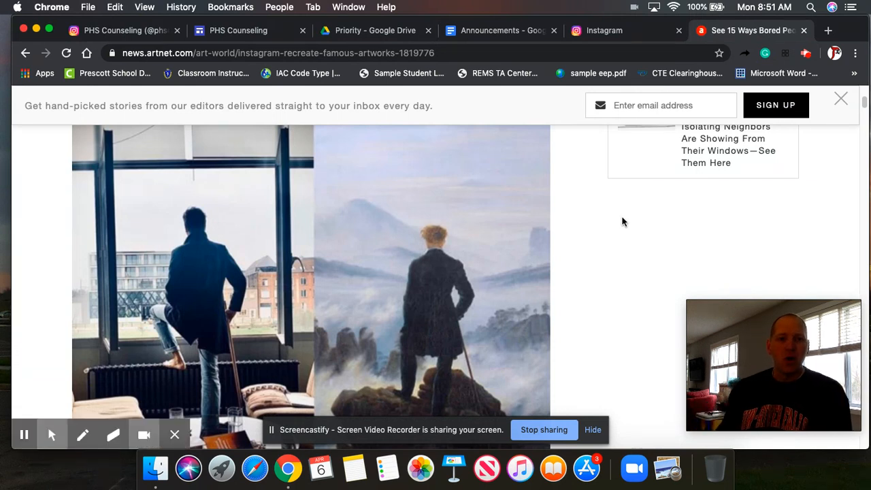
{"action": "mouse_move", "coordinate": [487, 234]}
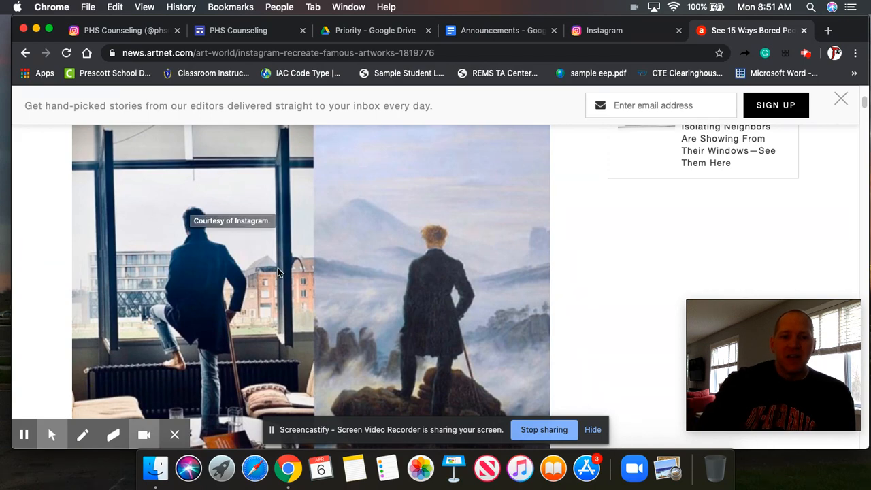
{"action": "scroll", "scroll_direction": "down", "scroll_amount": 3}
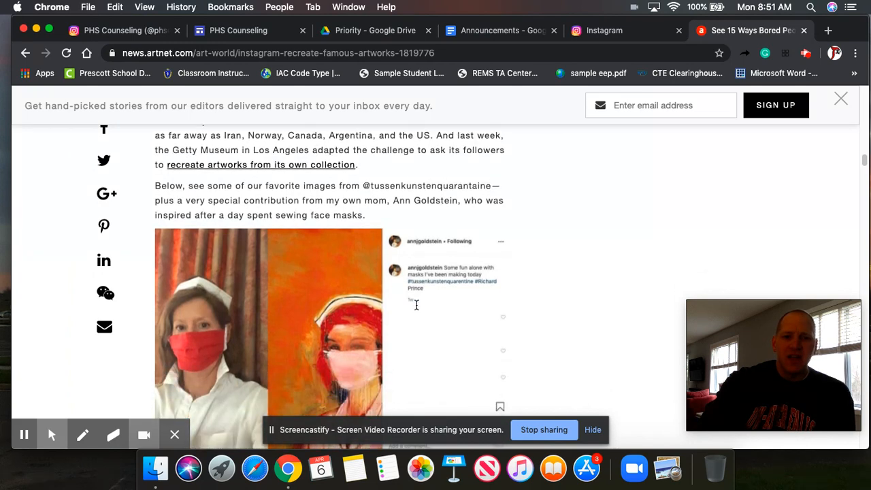
{"action": "scroll", "scroll_direction": "down", "scroll_amount": 3}
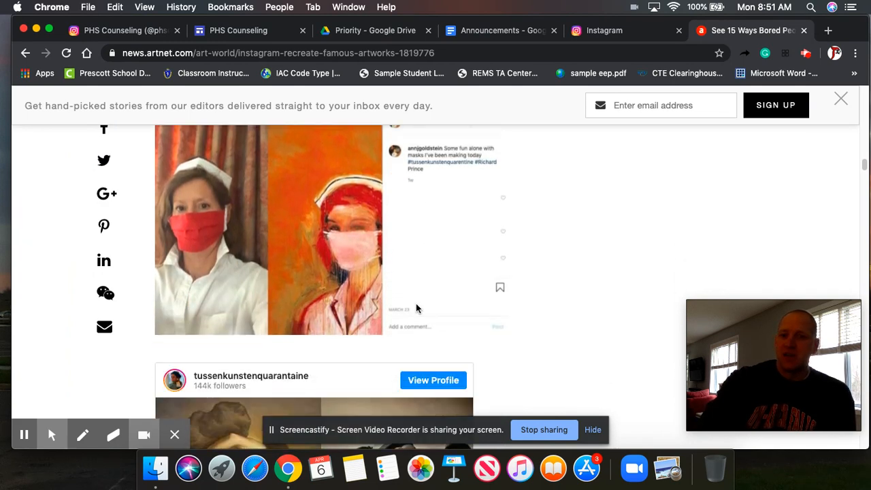
{"action": "scroll", "scroll_direction": "down", "scroll_amount": 3}
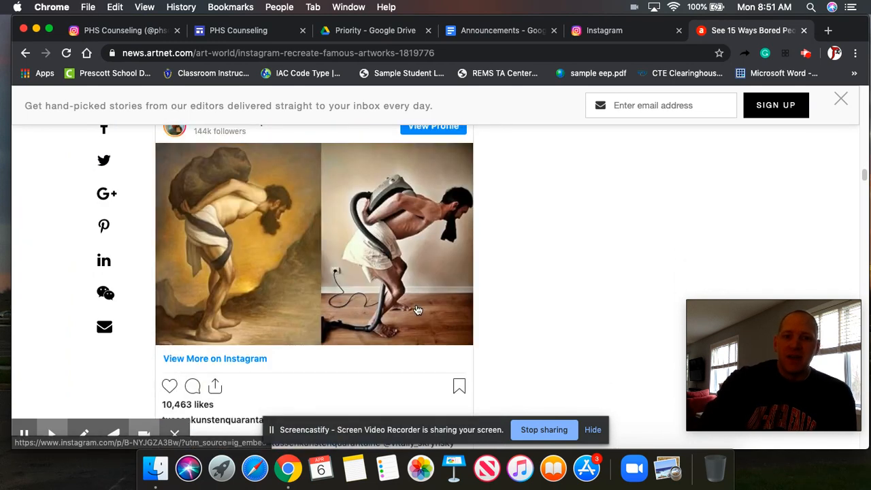
{"action": "scroll", "scroll_direction": "down", "scroll_amount": 3}
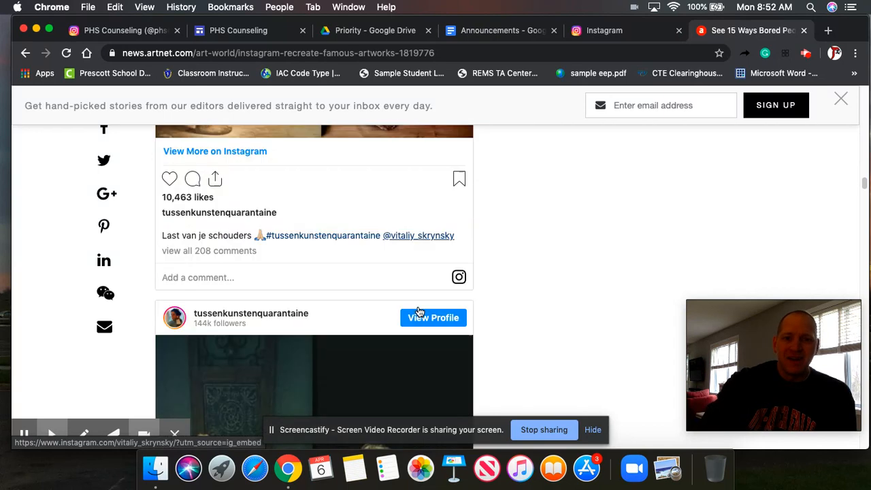
{"action": "scroll", "scroll_direction": "down", "scroll_amount": 3}
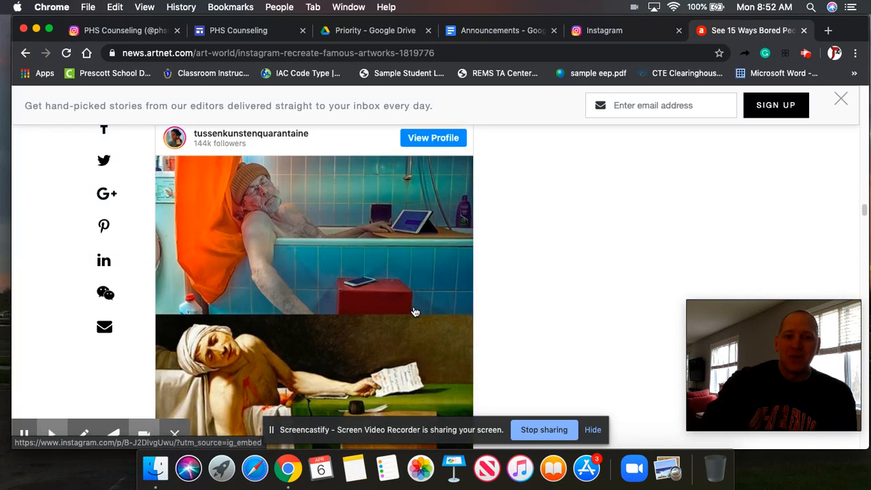
{"action": "scroll", "scroll_direction": "down", "scroll_amount": 3}
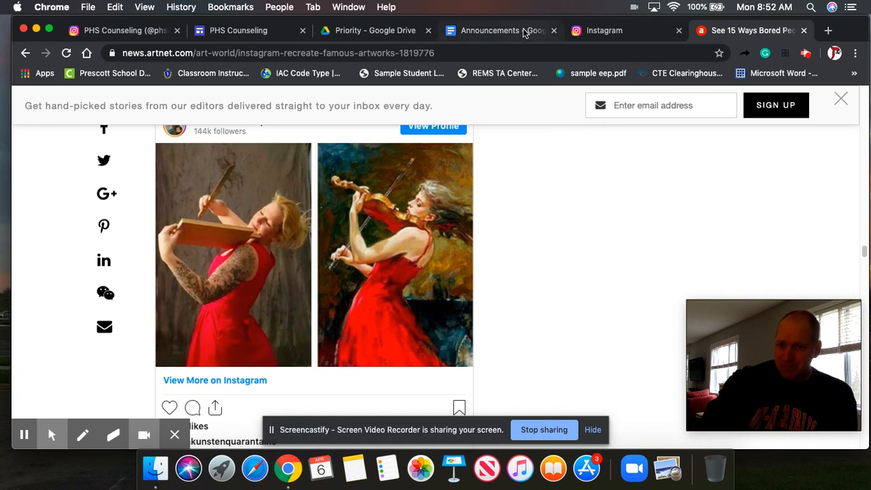
Return to the Announcements doc, then show the Girl with a Pearl Earring recreation post on Instagram.
{"action": "left_click", "coordinate": [501, 30]}
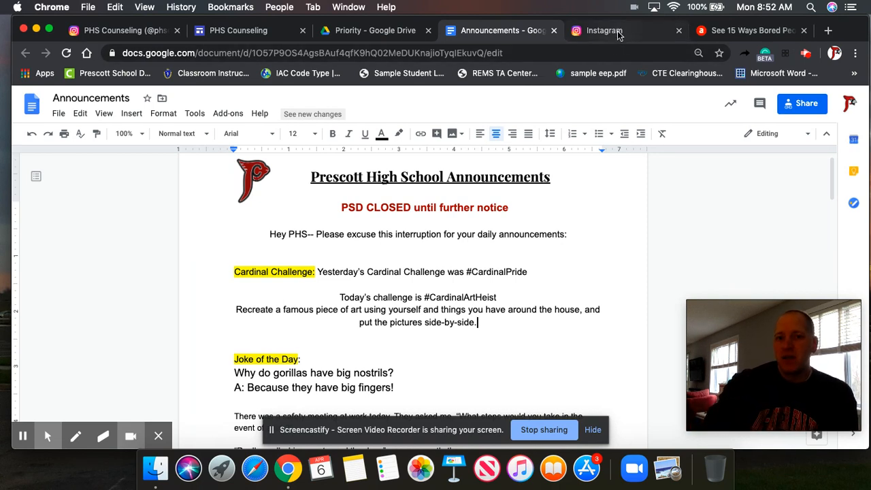
{"action": "left_click", "coordinate": [604, 30]}
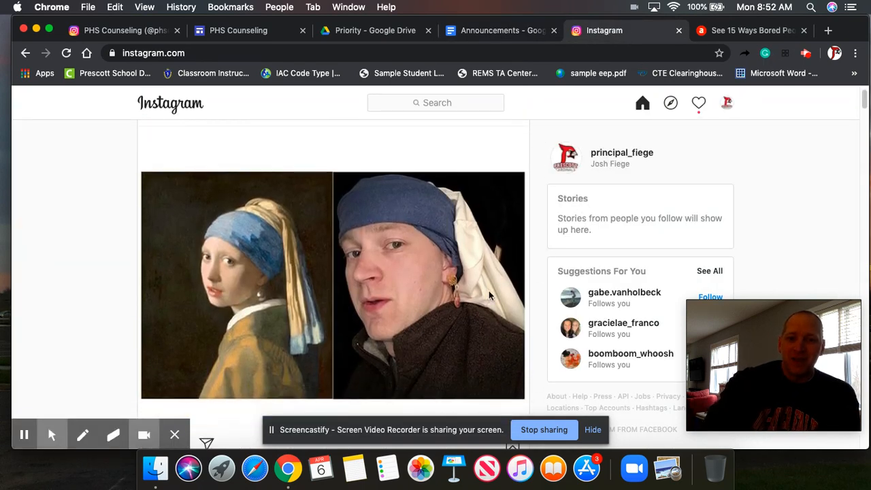
{"action": "mouse_move", "coordinate": [501, 332]}
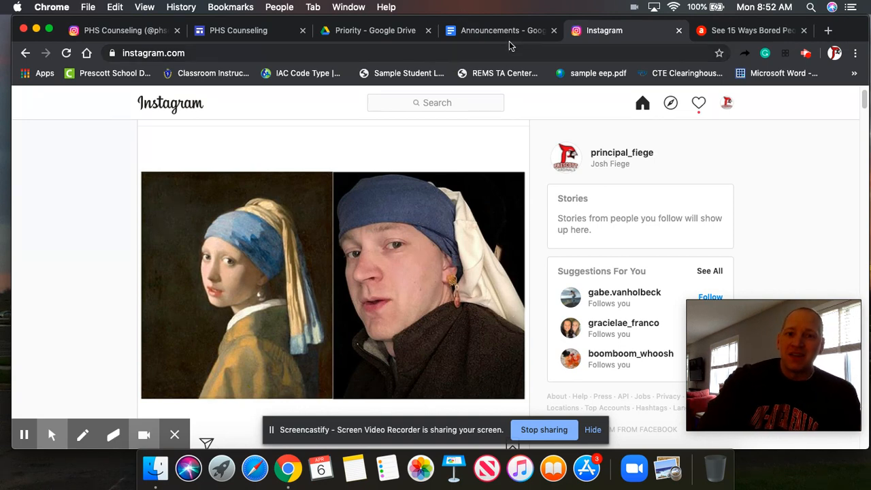
Back in the Announcements doc, scroll past the Cardinal Challenge to the Joke of the Day.
{"action": "left_click", "coordinate": [500, 30]}
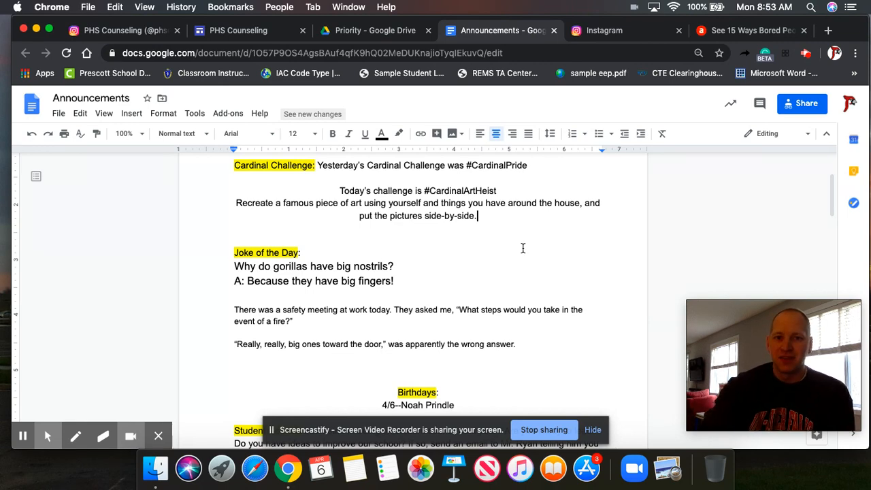
{"action": "scroll", "scroll_direction": "down", "scroll_amount": 3}
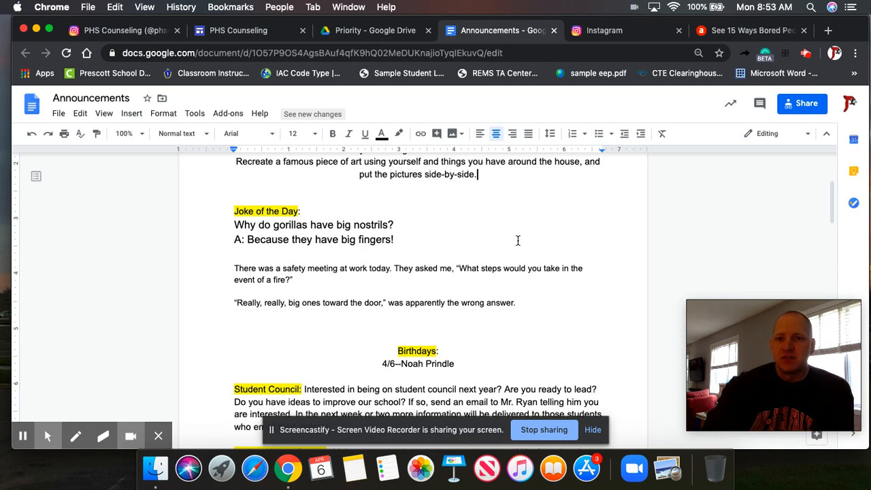
{"action": "scroll", "scroll_direction": "down", "scroll_amount": 3}
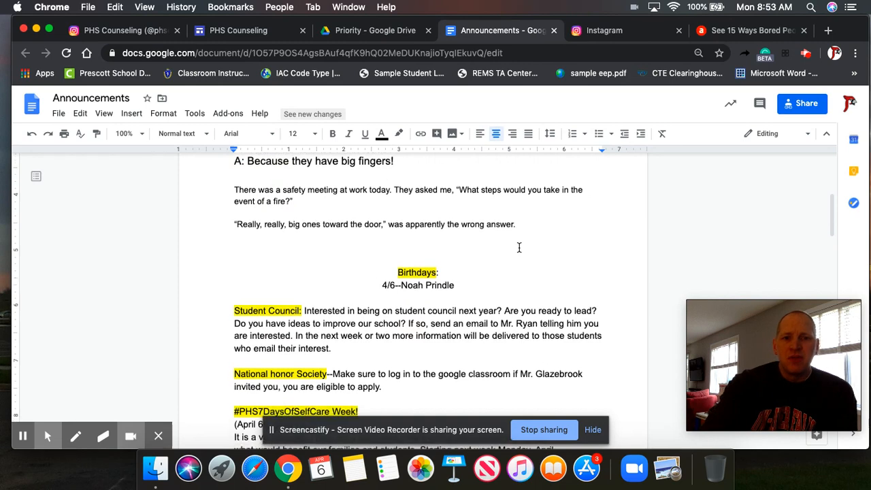
{"action": "scroll", "scroll_direction": "down", "scroll_amount": 3}
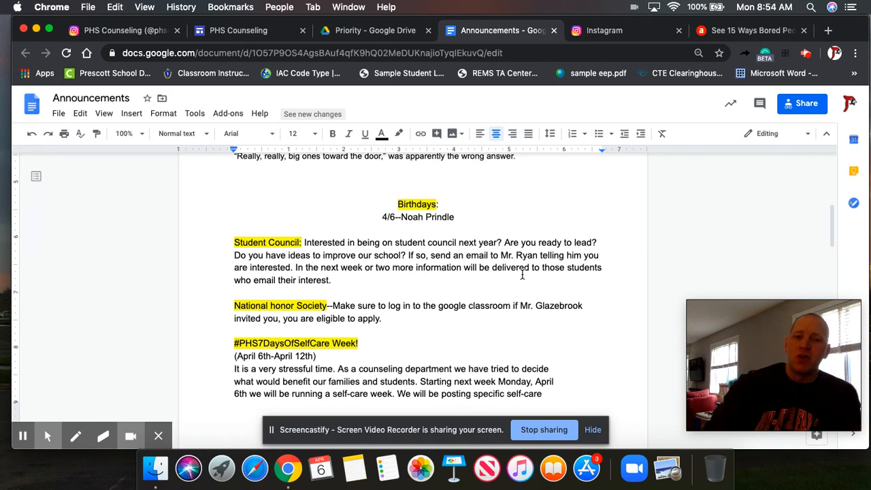
{"action": "scroll", "scroll_direction": "down", "scroll_amount": 3}
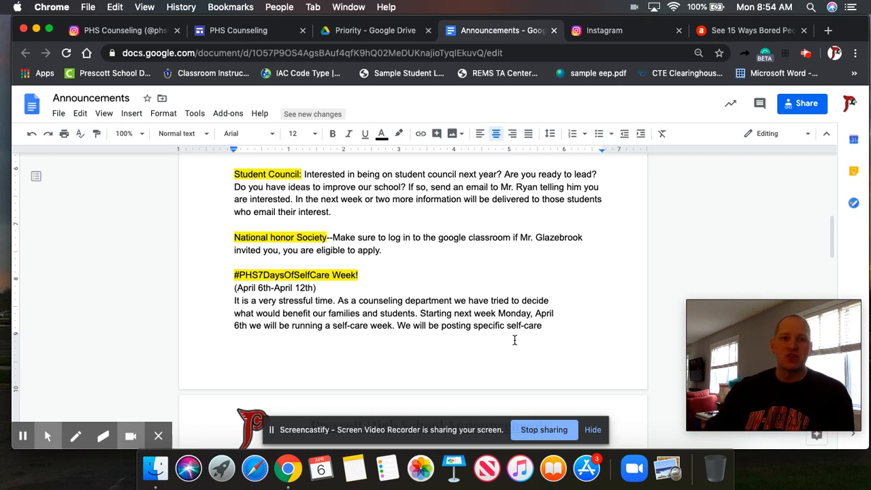
{"action": "left_click", "coordinate": [120, 30]}
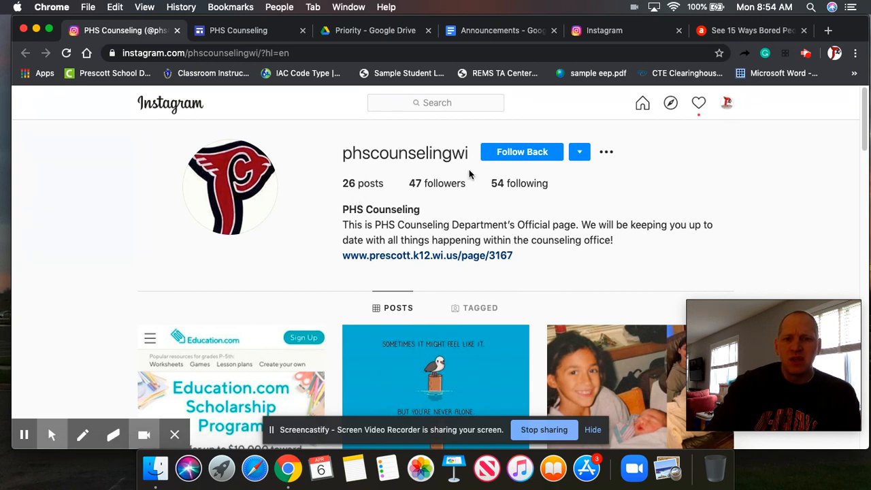
{"action": "mouse_move", "coordinate": [444, 292]}
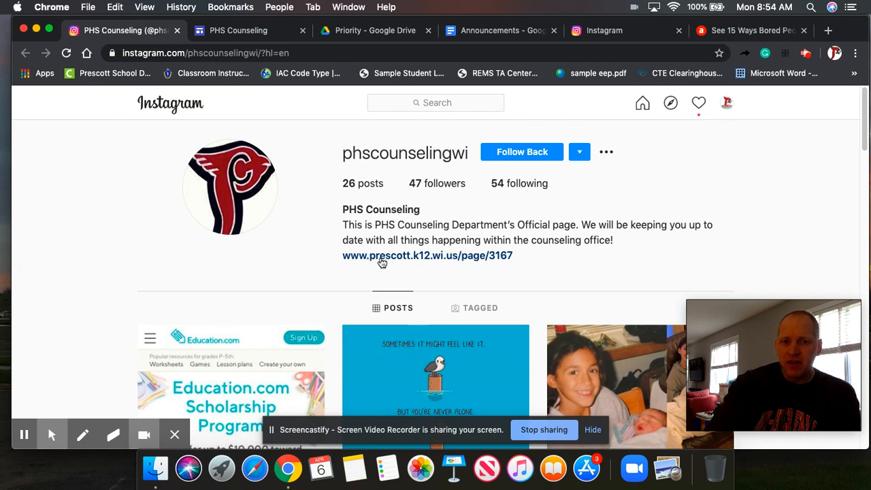
{"action": "mouse_move", "coordinate": [98, 137]}
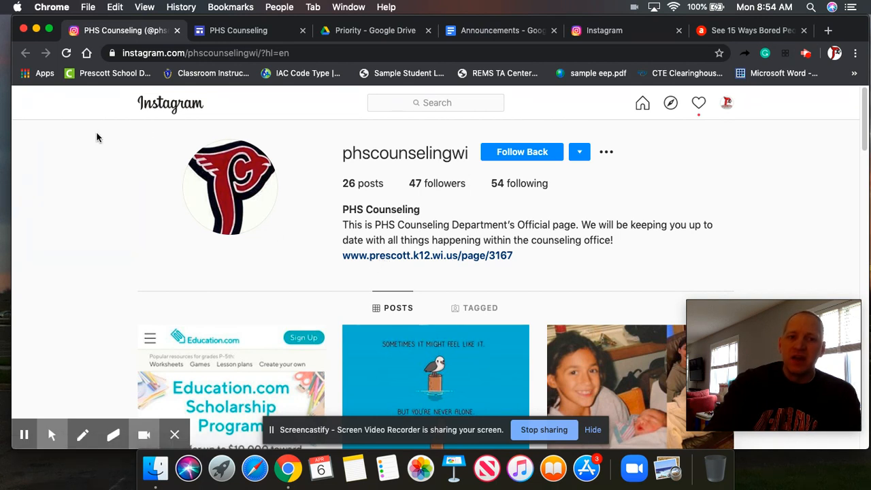
{"action": "mouse_move", "coordinate": [439, 296]}
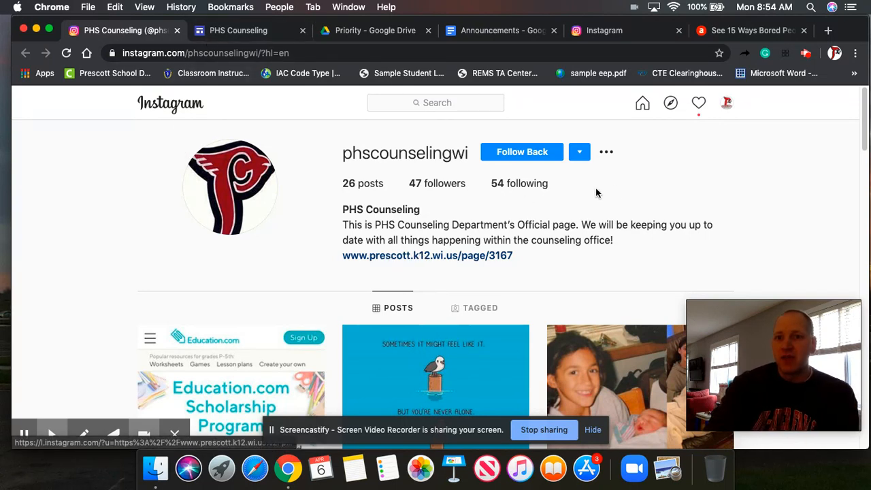
{"action": "left_click", "coordinate": [501, 30]}
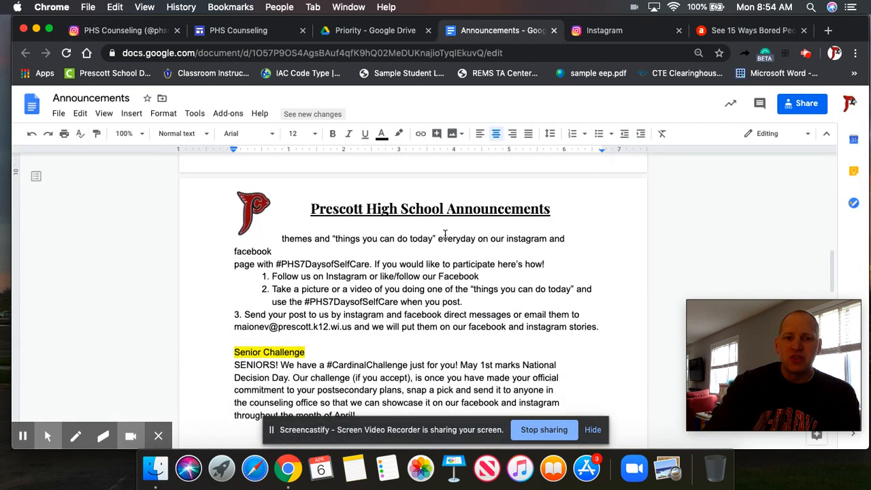
{"action": "scroll", "scroll_direction": "down", "scroll_amount": 3}
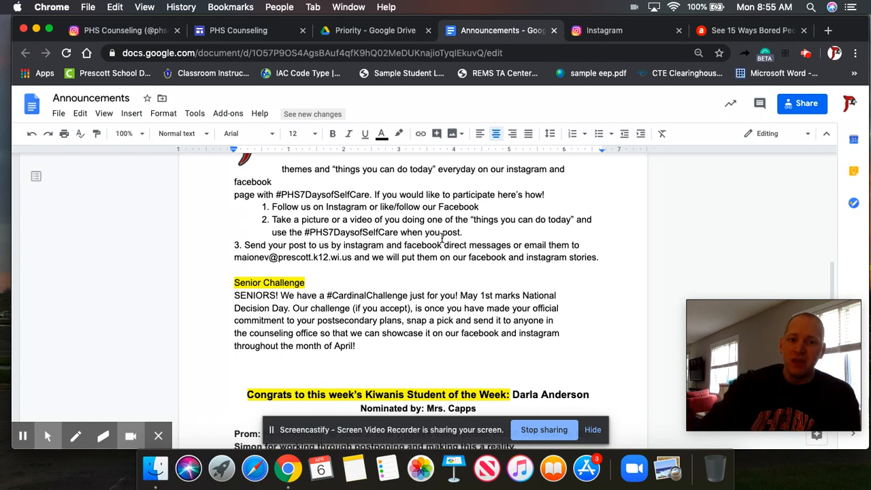
{"action": "scroll", "scroll_direction": "down", "scroll_amount": 3}
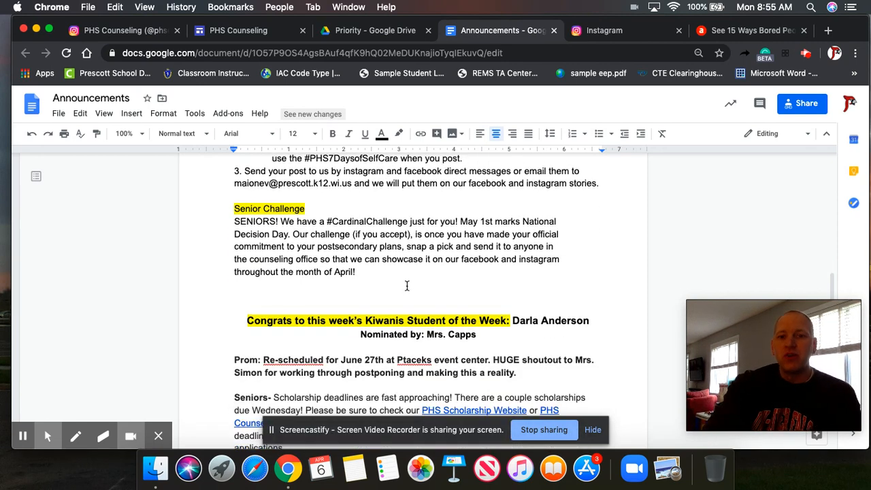
{"action": "scroll", "scroll_direction": "down", "scroll_amount": 3}
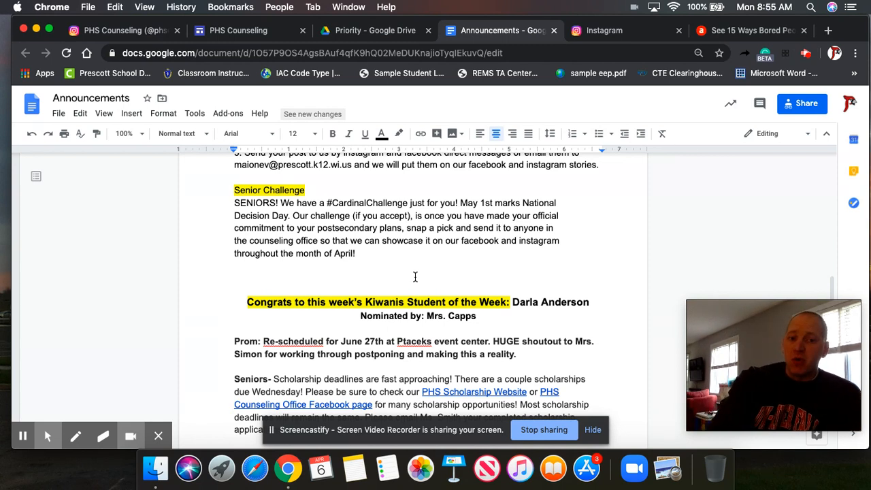
{"action": "scroll", "scroll_direction": "down", "scroll_amount": 3}
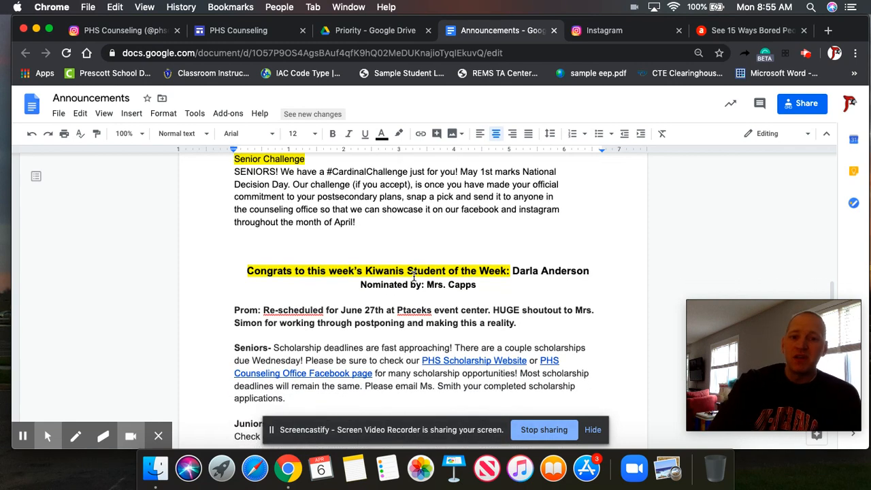